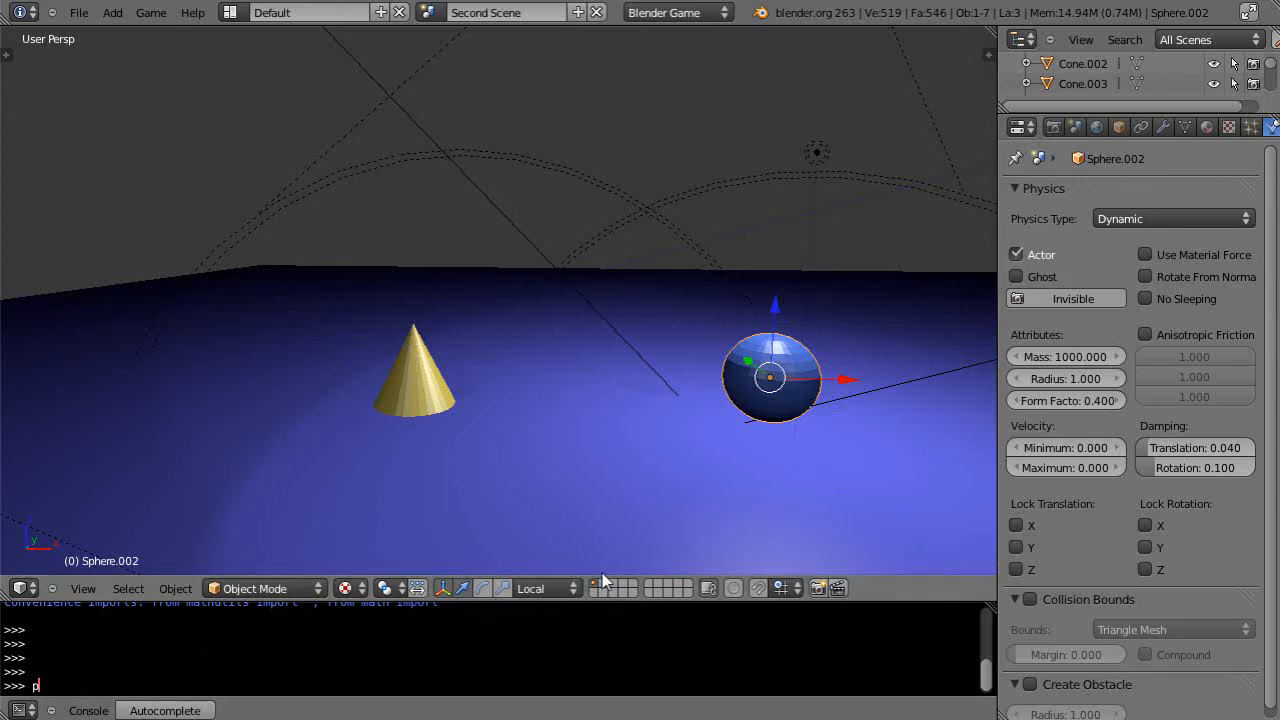
{"action": "mouse_move", "coordinate": [850, 500]}
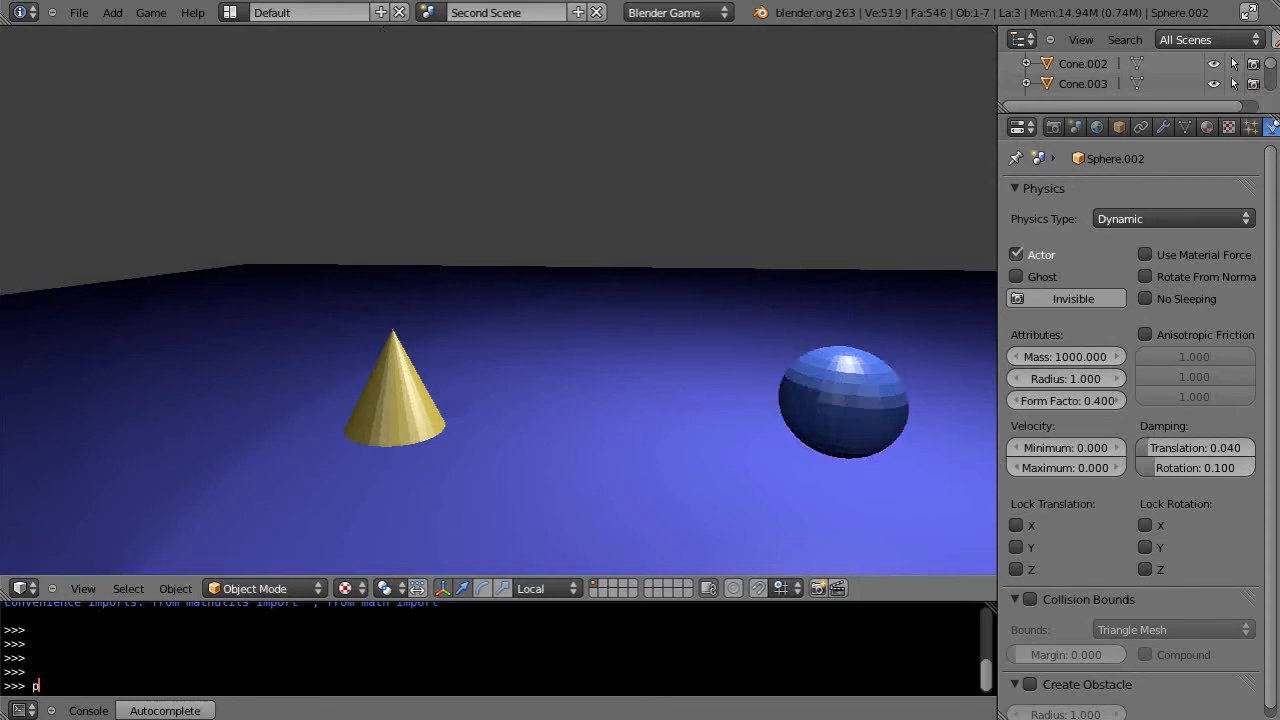
- Stop the game and select the cone to show its Static physics settings
{"action": "left_click", "coordinate": [844, 400]}
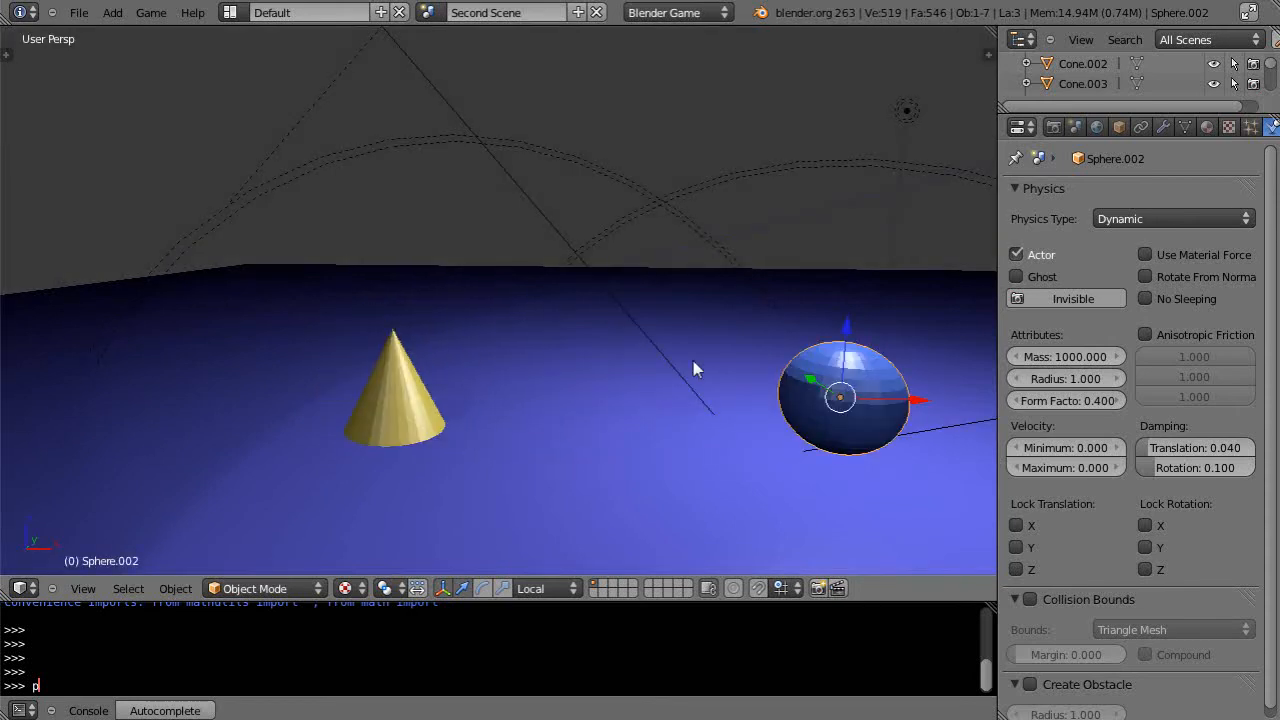
{"action": "mouse_move", "coordinate": [1144, 224]}
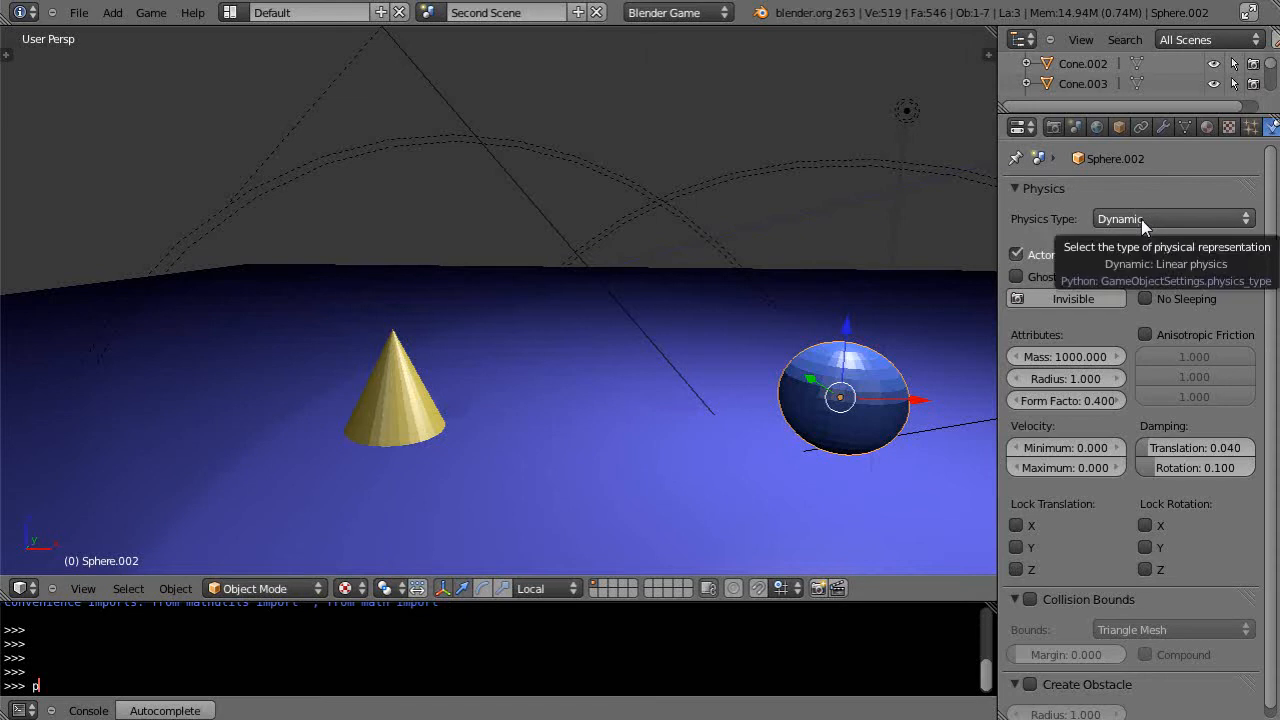
{"action": "left_click", "coordinate": [396, 400]}
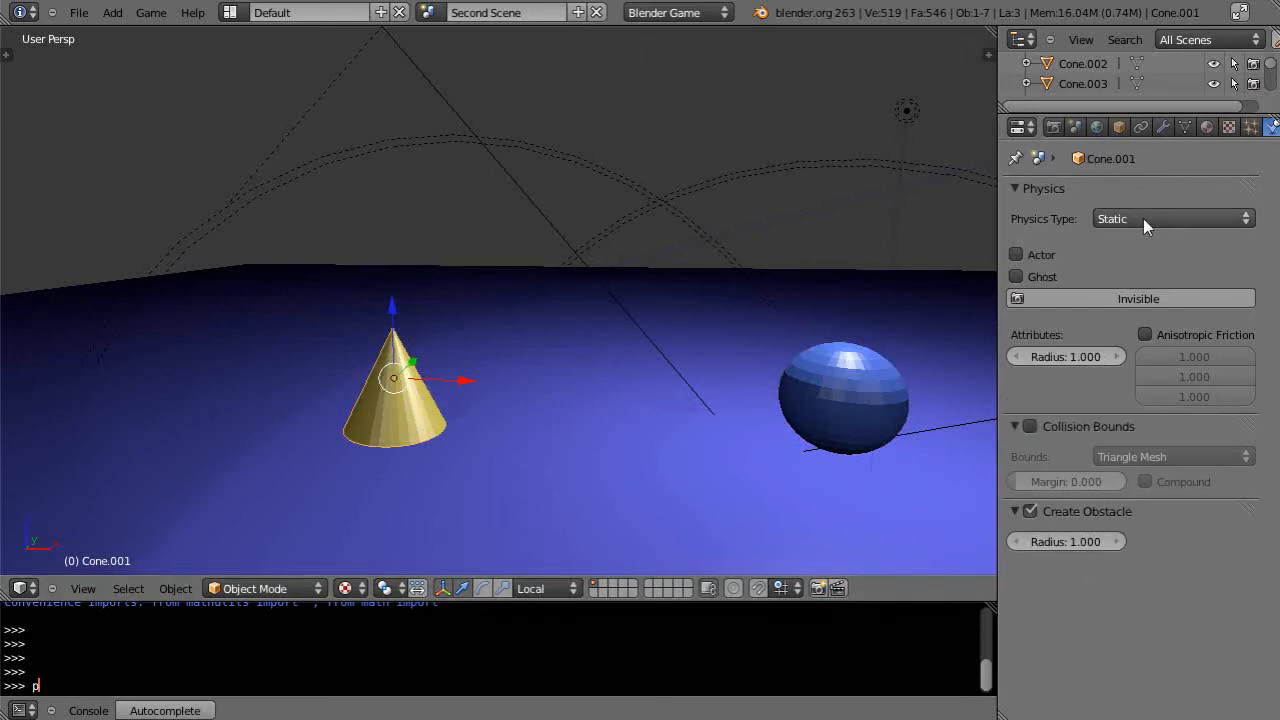
{"action": "mouse_move", "coordinate": [384, 404]}
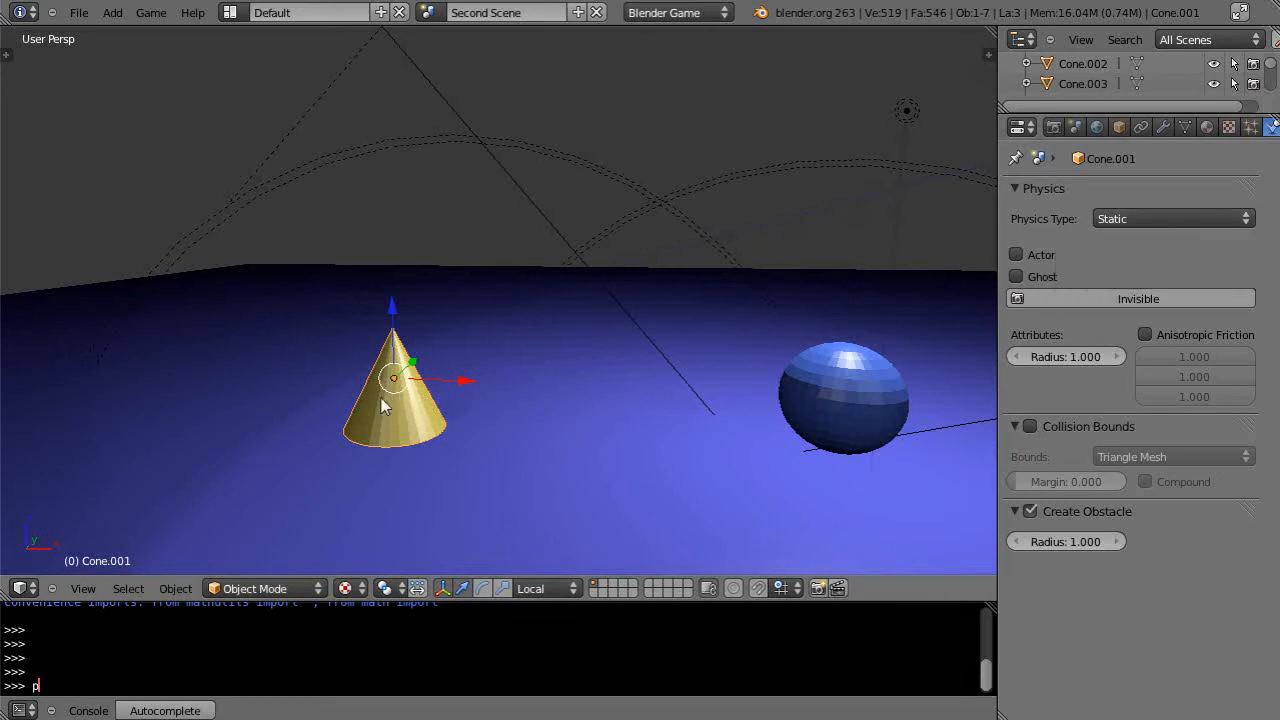
{"action": "mouse_move", "coordinate": [864, 268]}
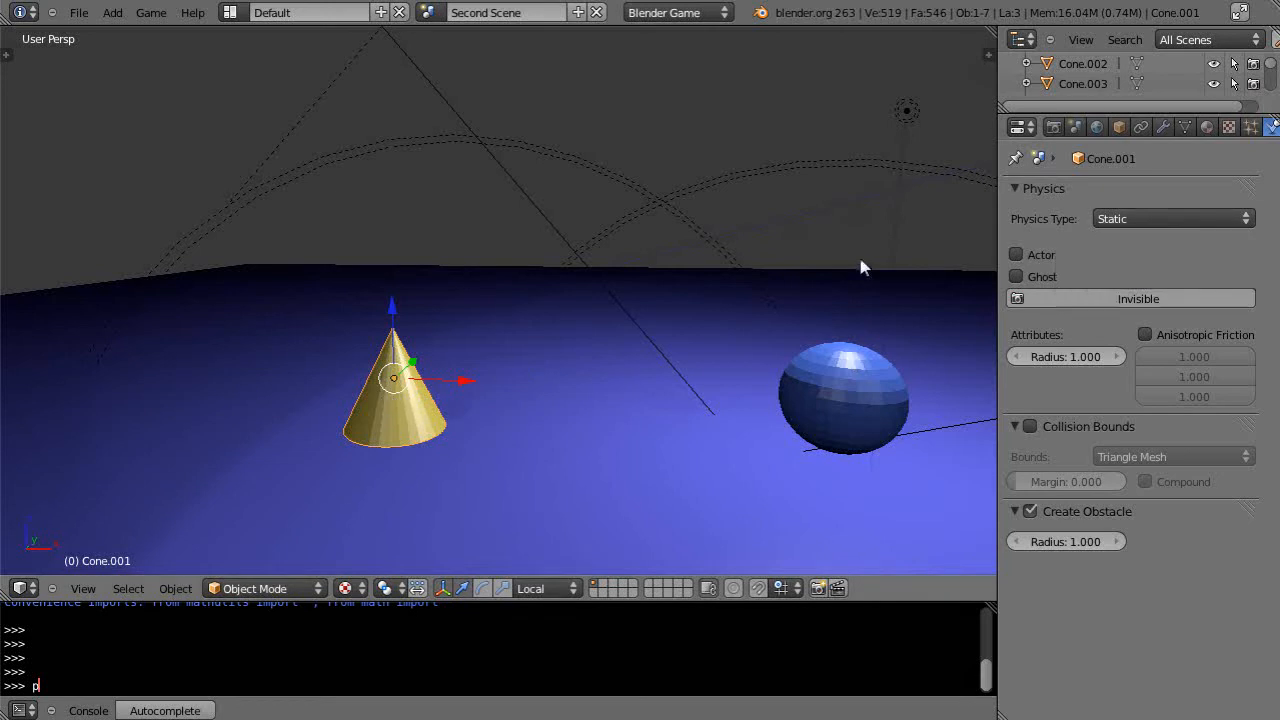
{"action": "mouse_move", "coordinate": [540, 442]}
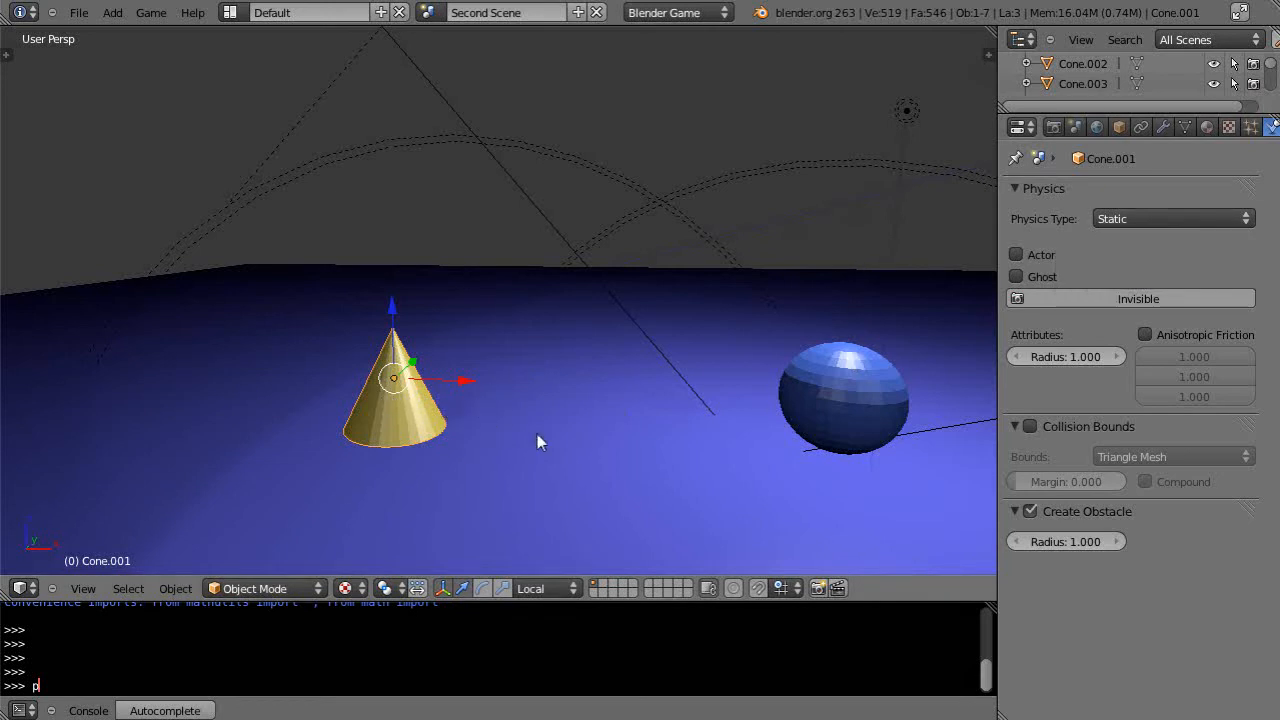
{"action": "mouse_move", "coordinate": [592, 428]}
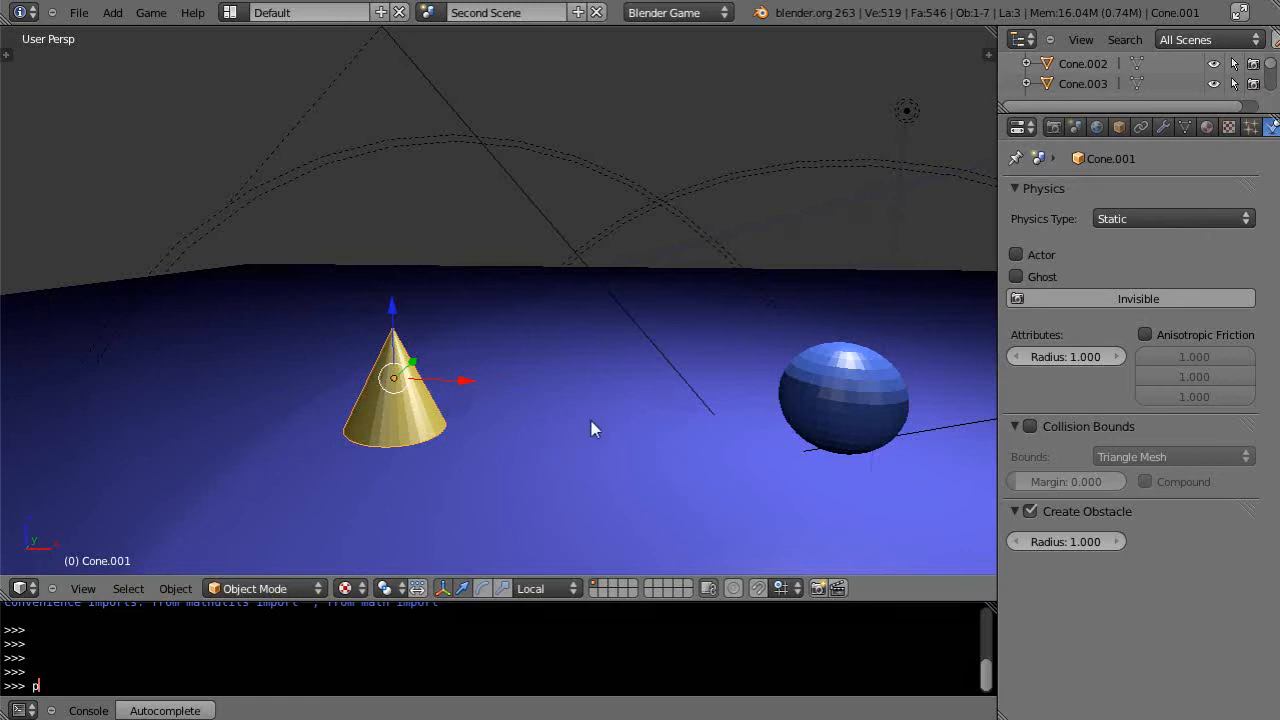
{"action": "mouse_move", "coordinate": [548, 396]}
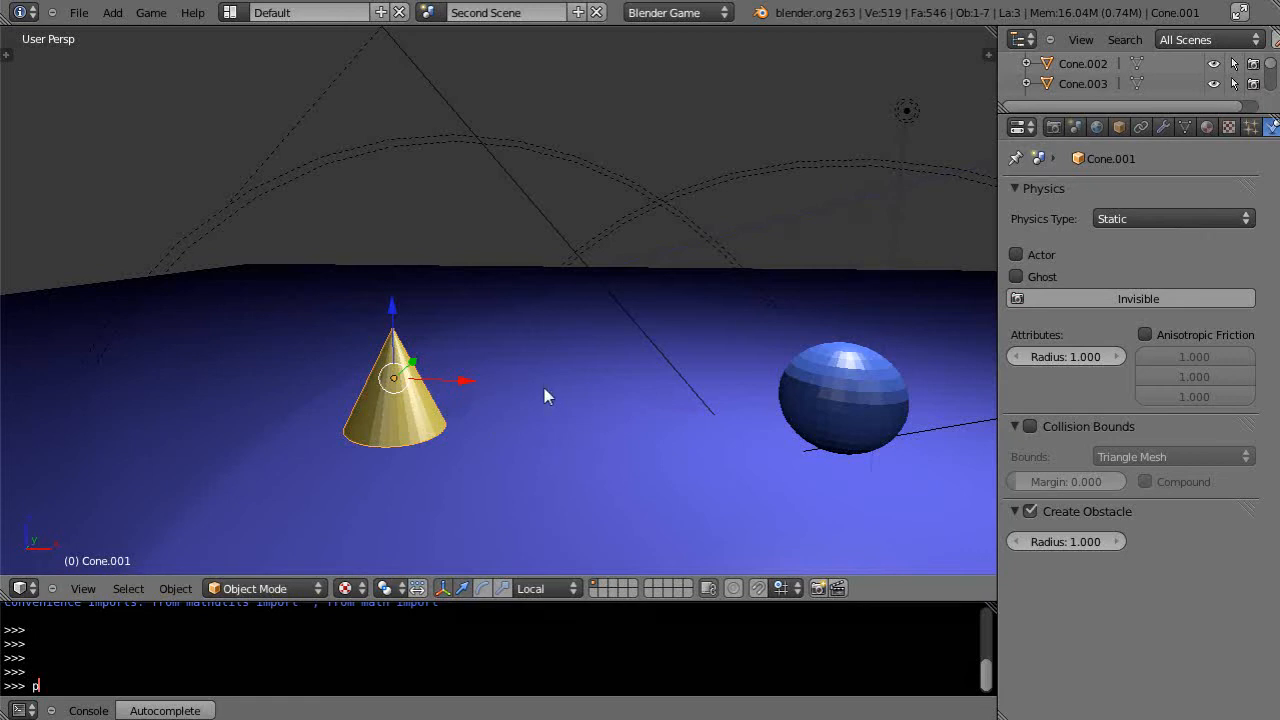
- Switch to the Game Logic layout and keep Touch as the cone's sensor type
{"action": "left_click", "coordinate": [304, 12]}
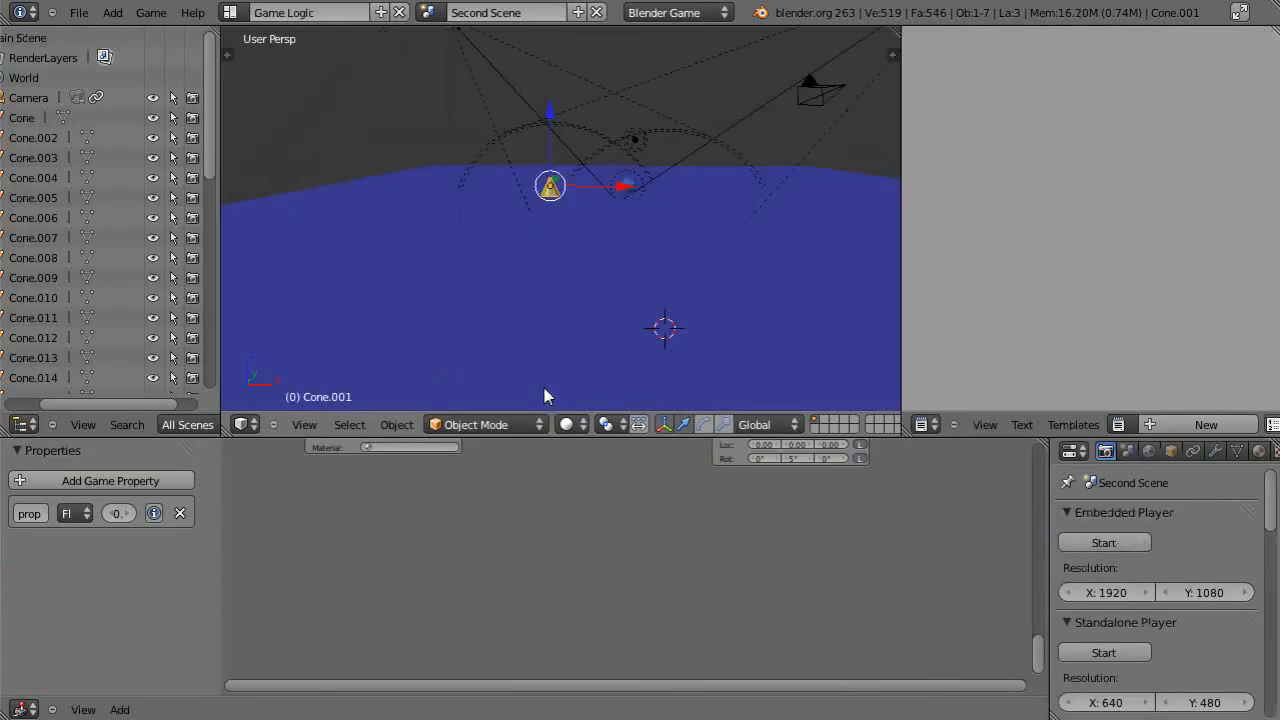
{"action": "mouse_move", "coordinate": [618, 488]}
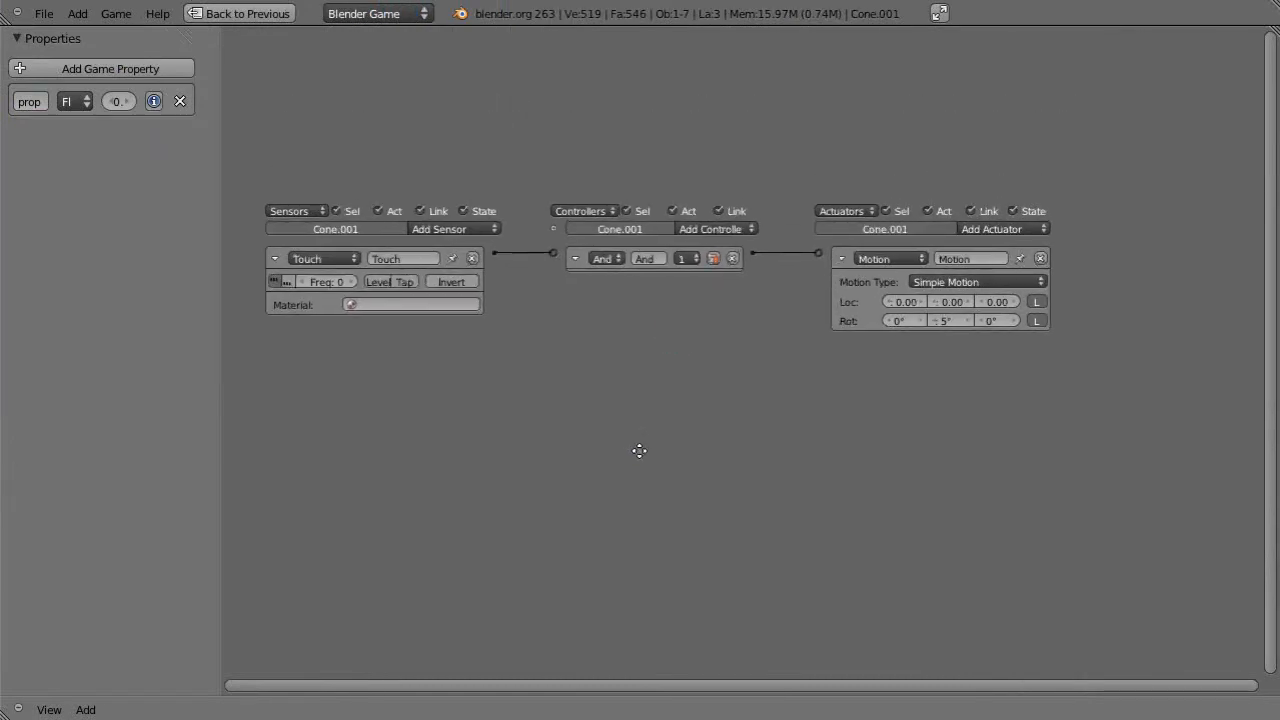
{"action": "left_click", "coordinate": [320, 258]}
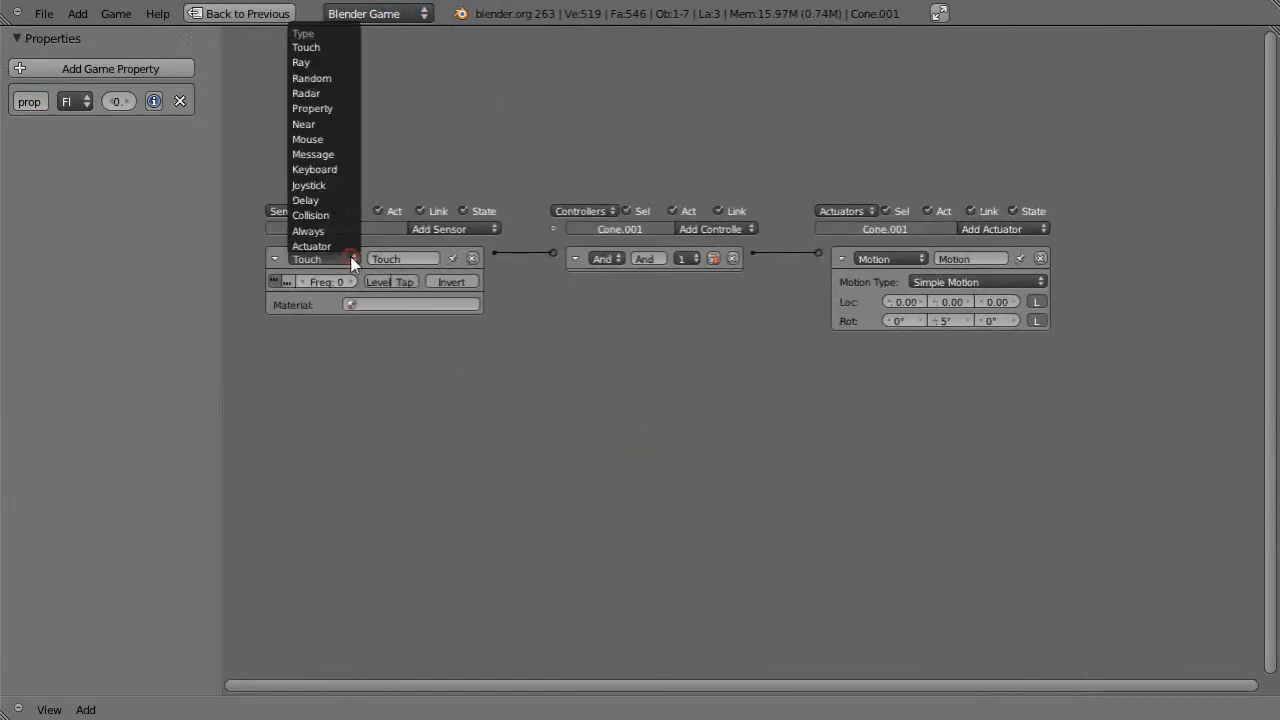
{"action": "mouse_move", "coordinate": [304, 272]}
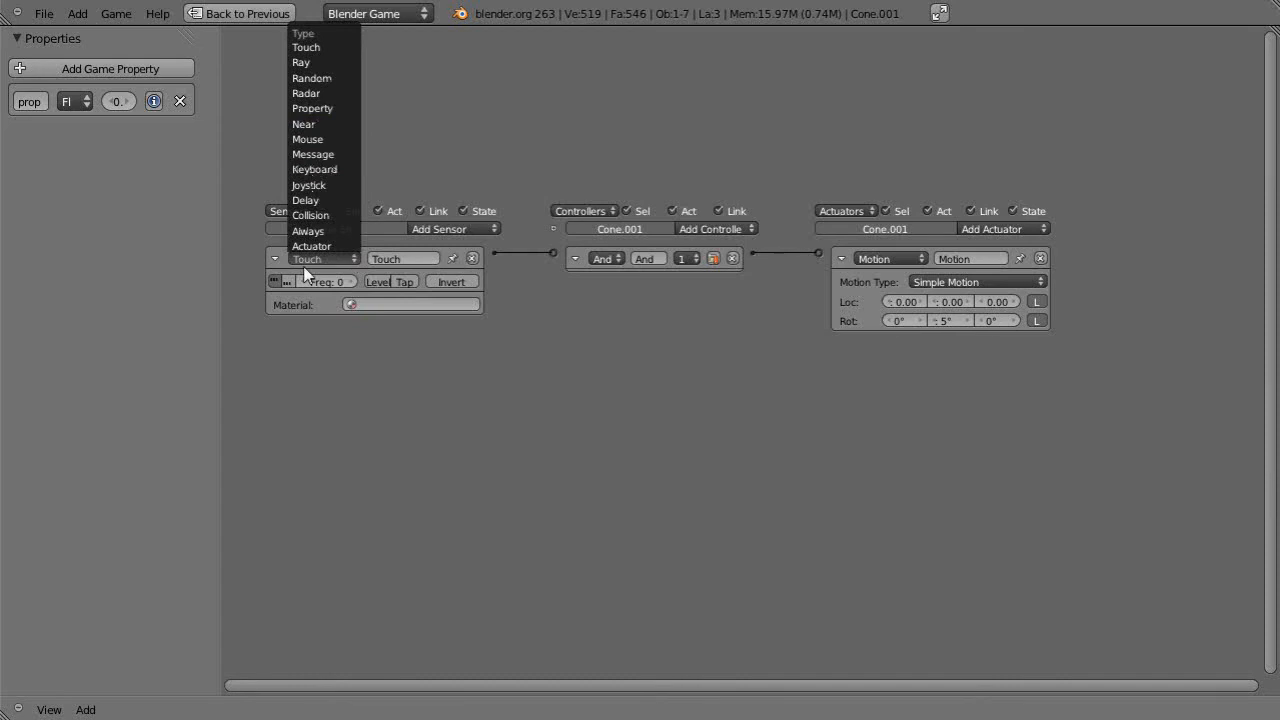
{"action": "left_click", "coordinate": [306, 48]}
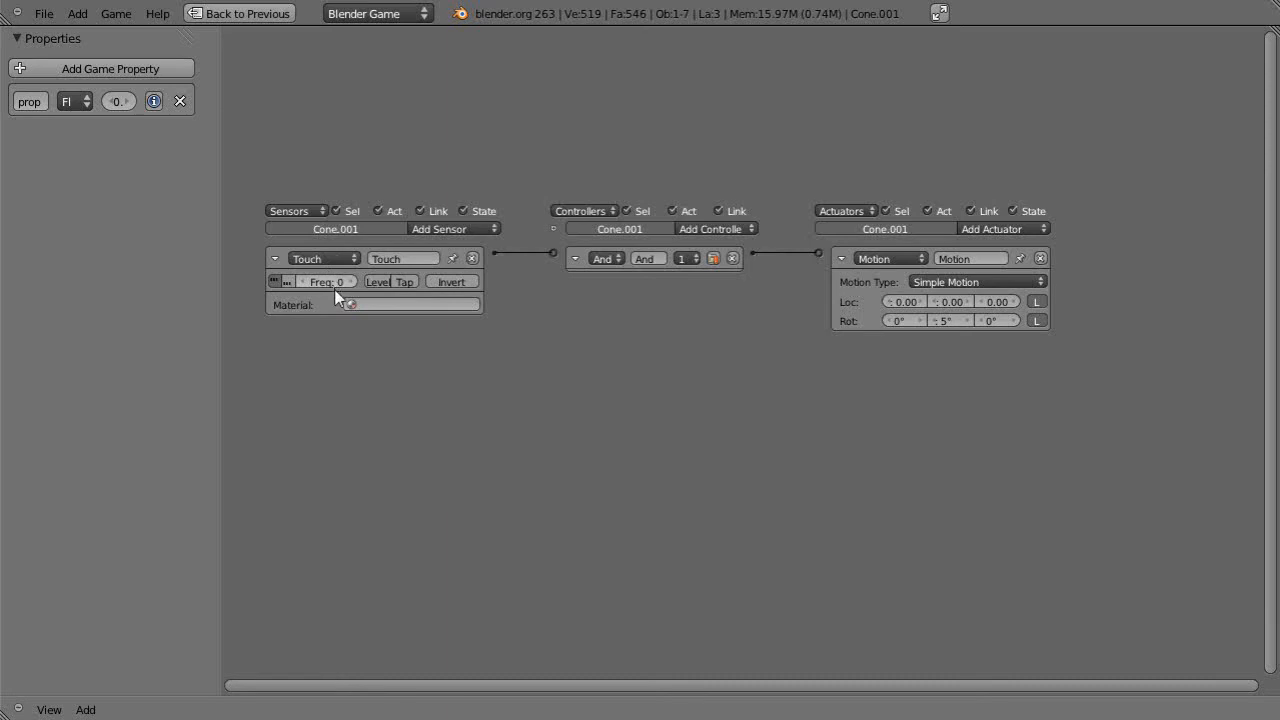
{"action": "mouse_move", "coordinate": [378, 380]}
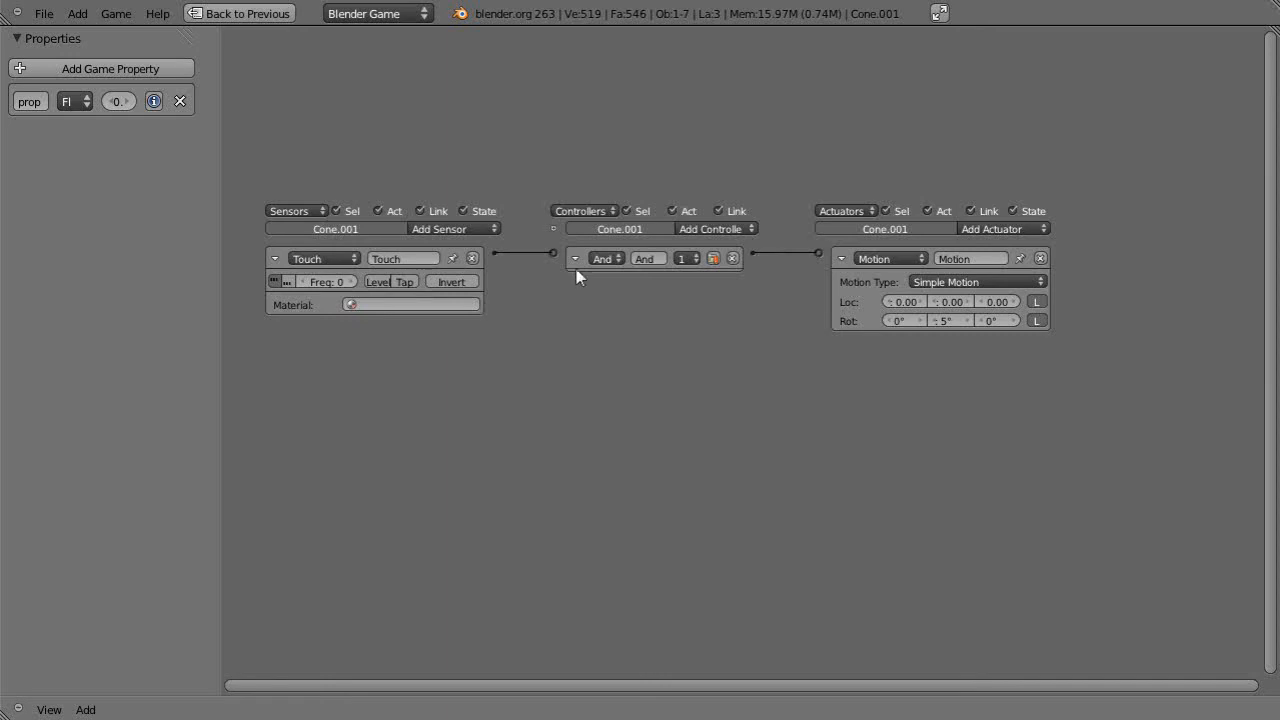
{"action": "mouse_move", "coordinate": [748, 264]}
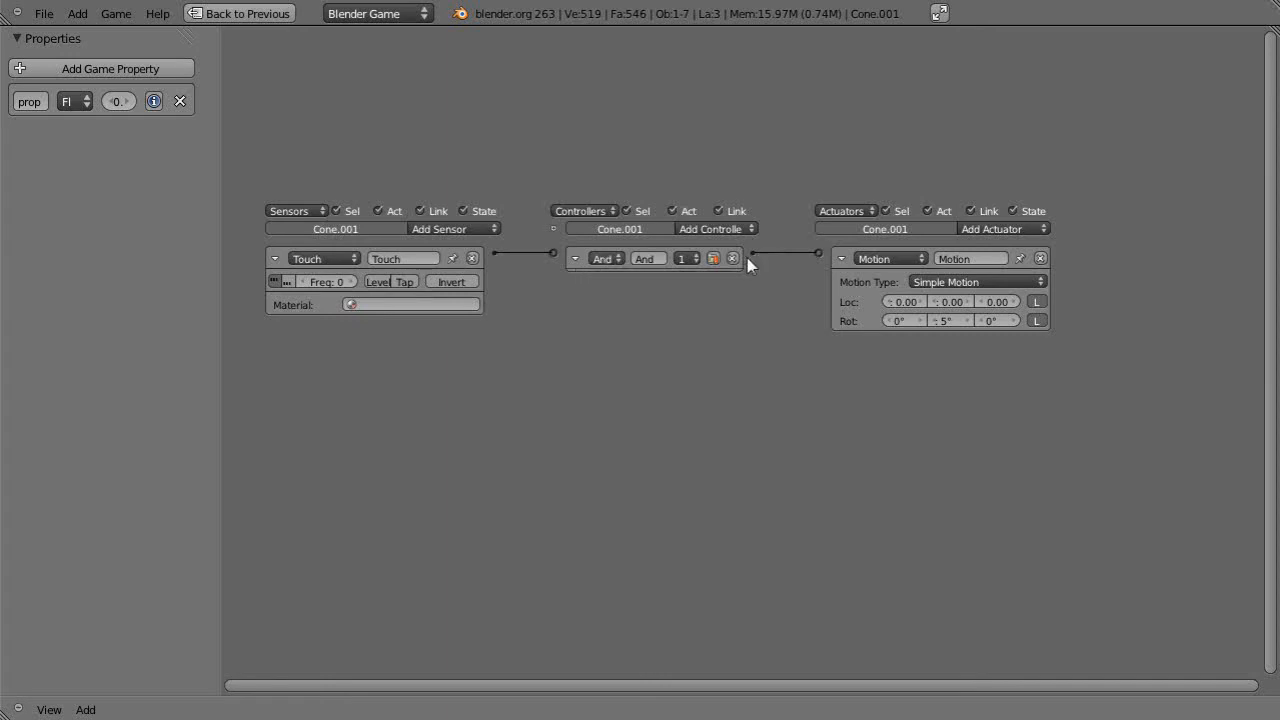
{"action": "mouse_move", "coordinate": [888, 272]}
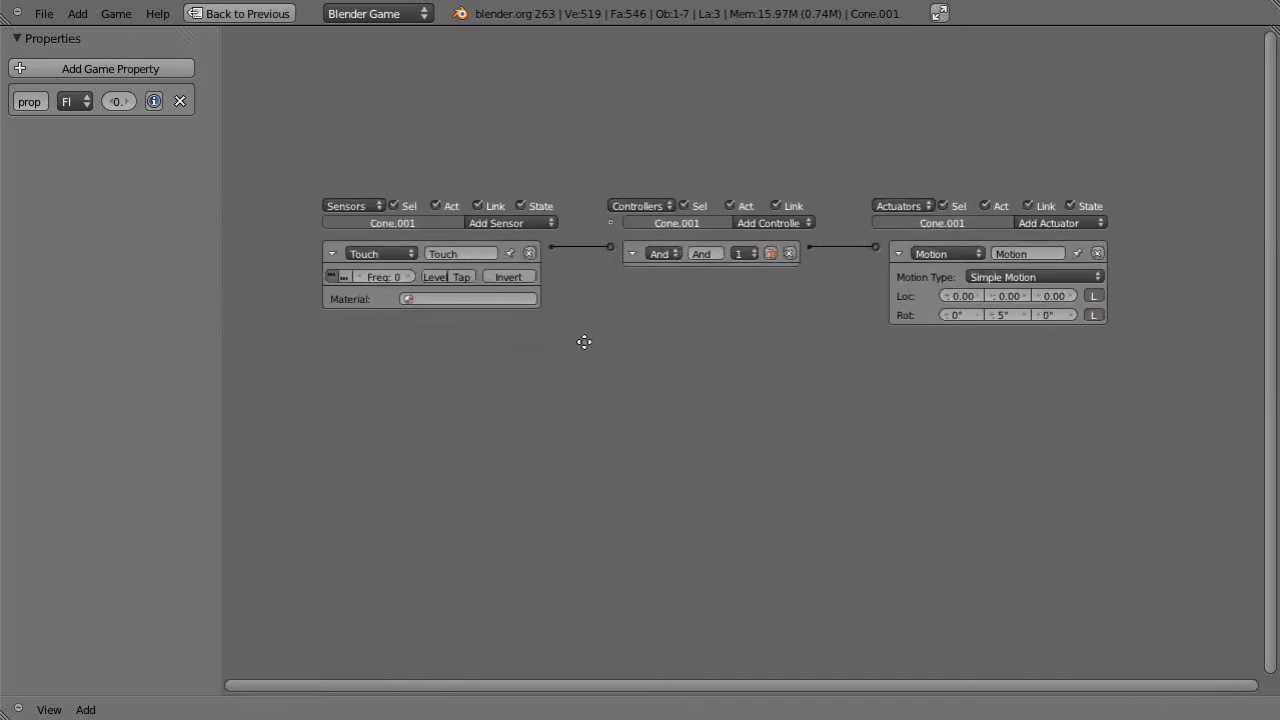
{"action": "mouse_move", "coordinate": [1020, 276]}
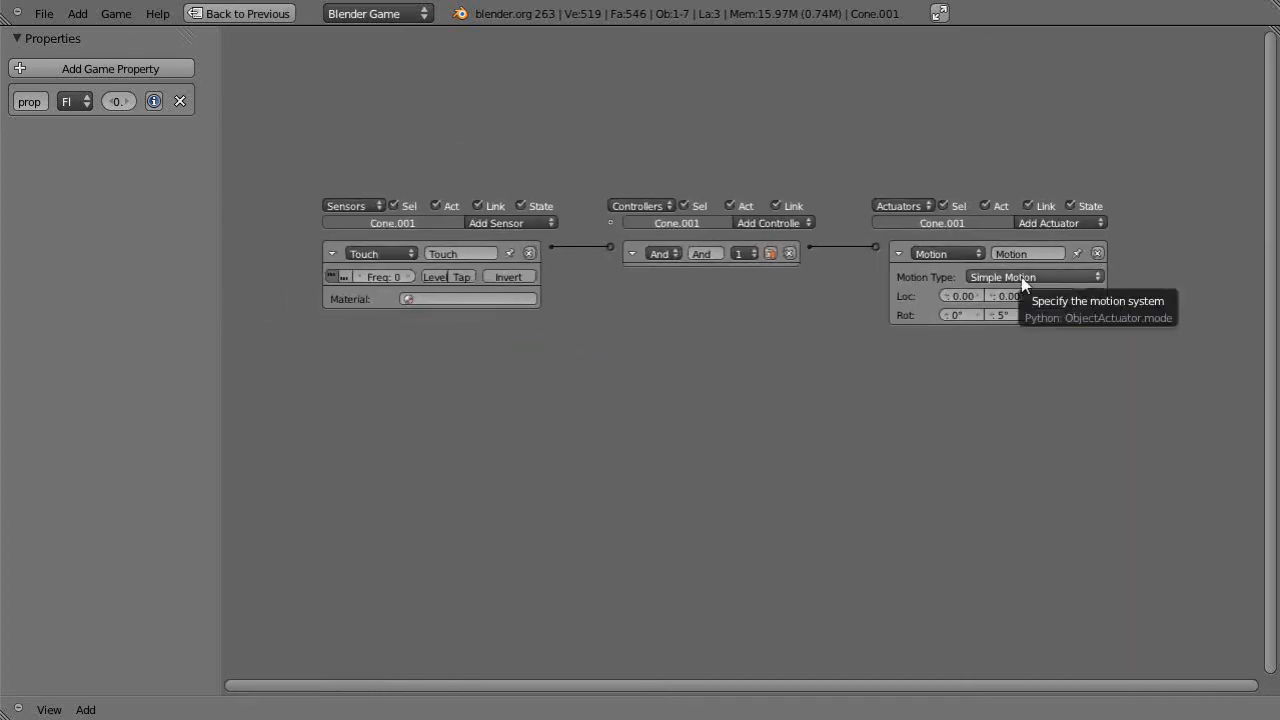
{"action": "mouse_move", "coordinate": [204, 348]}
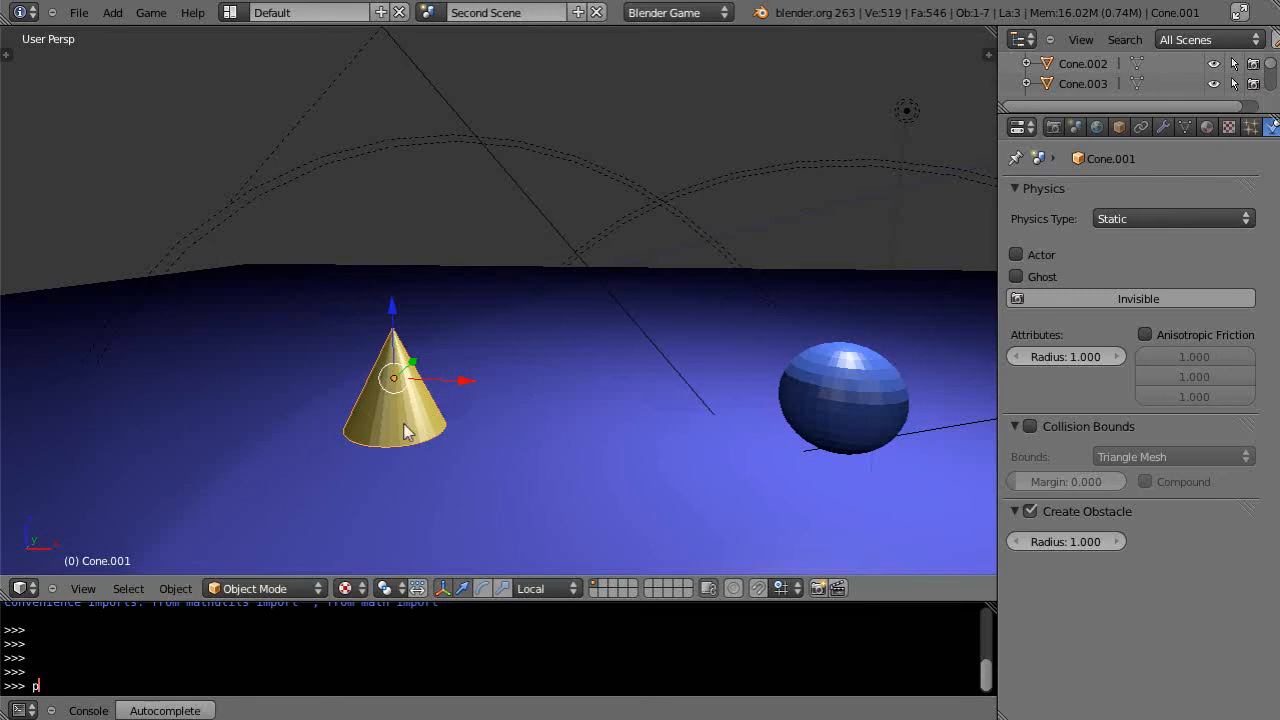
{"action": "mouse_move", "coordinate": [1196, 218]}
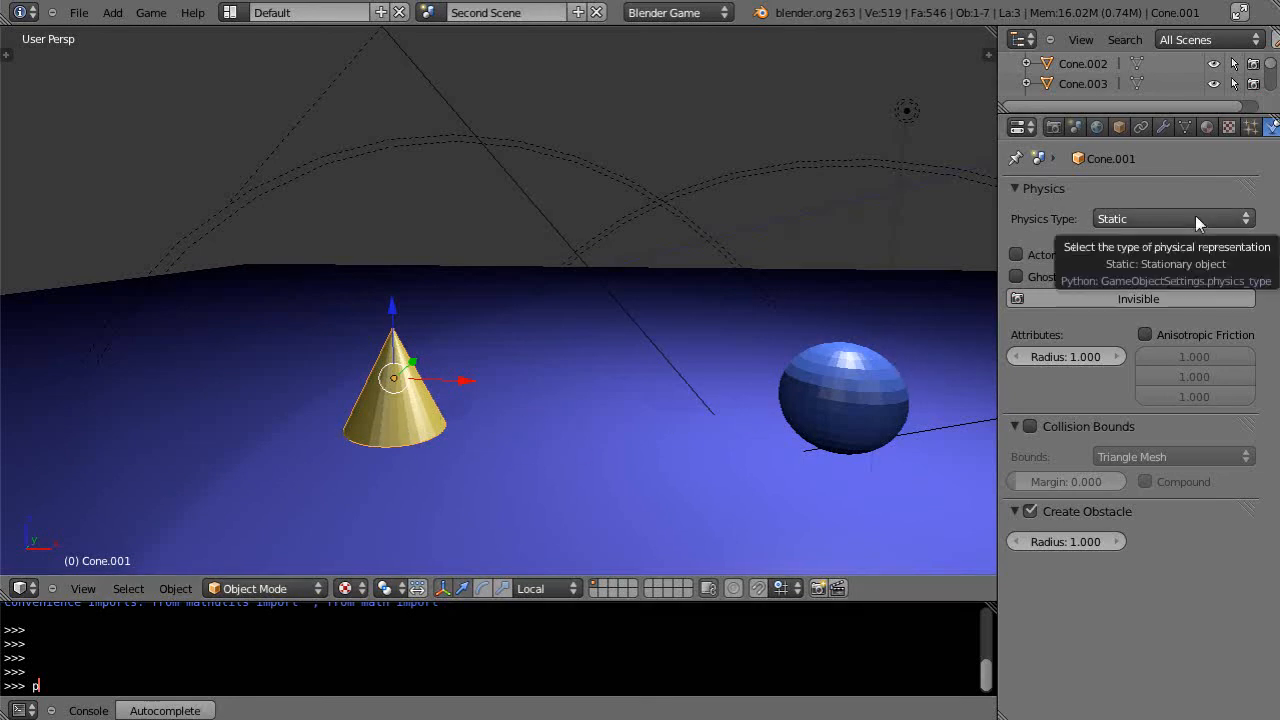
{"action": "mouse_move", "coordinate": [398, 412]}
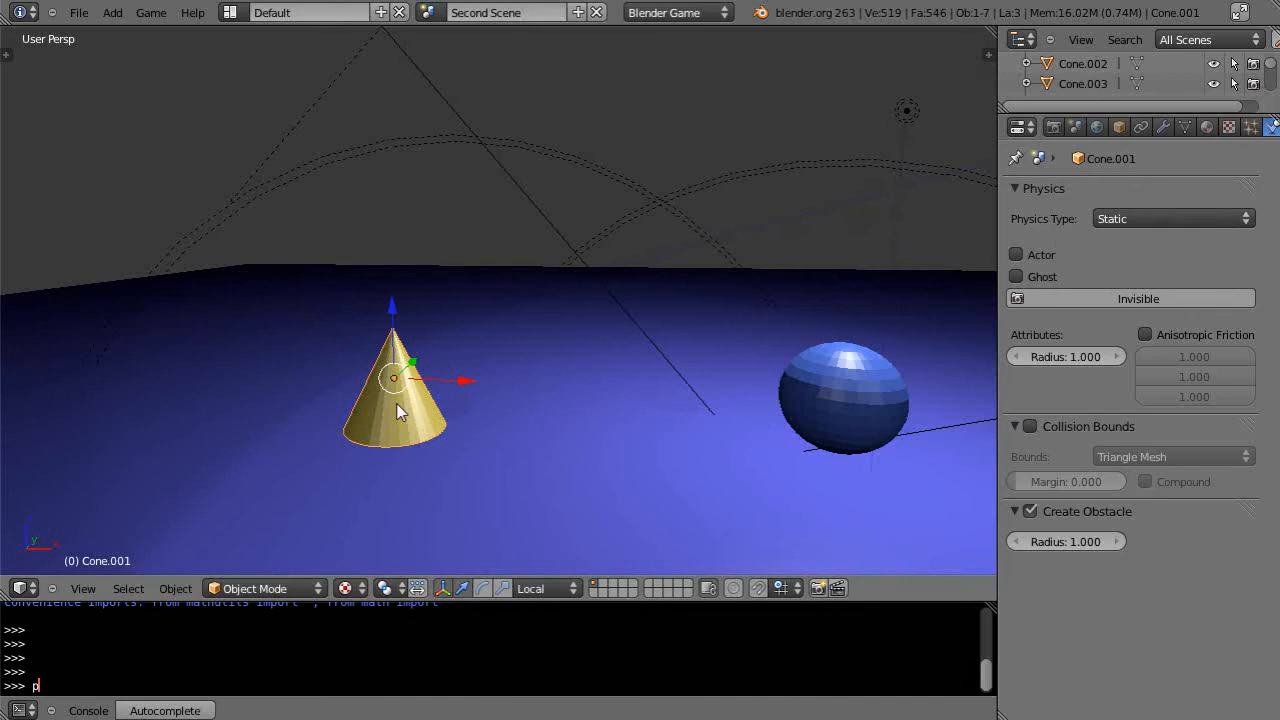
{"action": "mouse_move", "coordinate": [416, 400]}
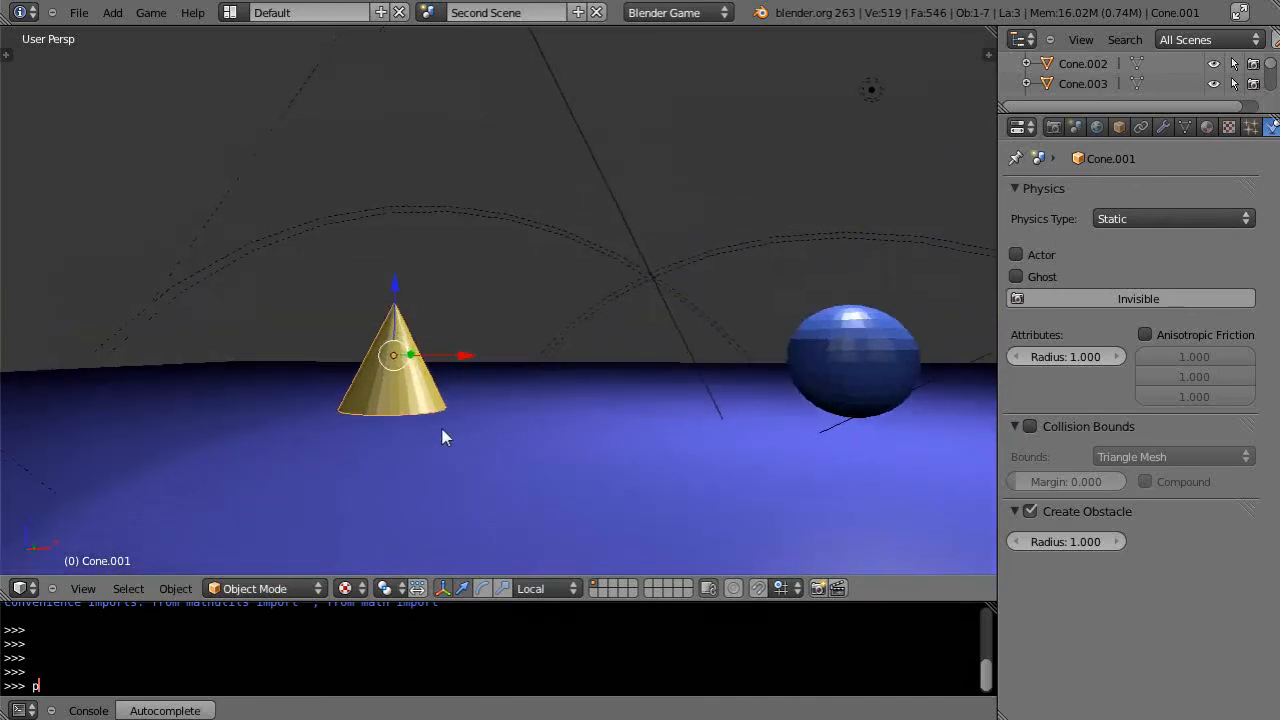
- Change the cone's physics type from Static to Dynamic
{"action": "left_click", "coordinate": [1170, 218]}
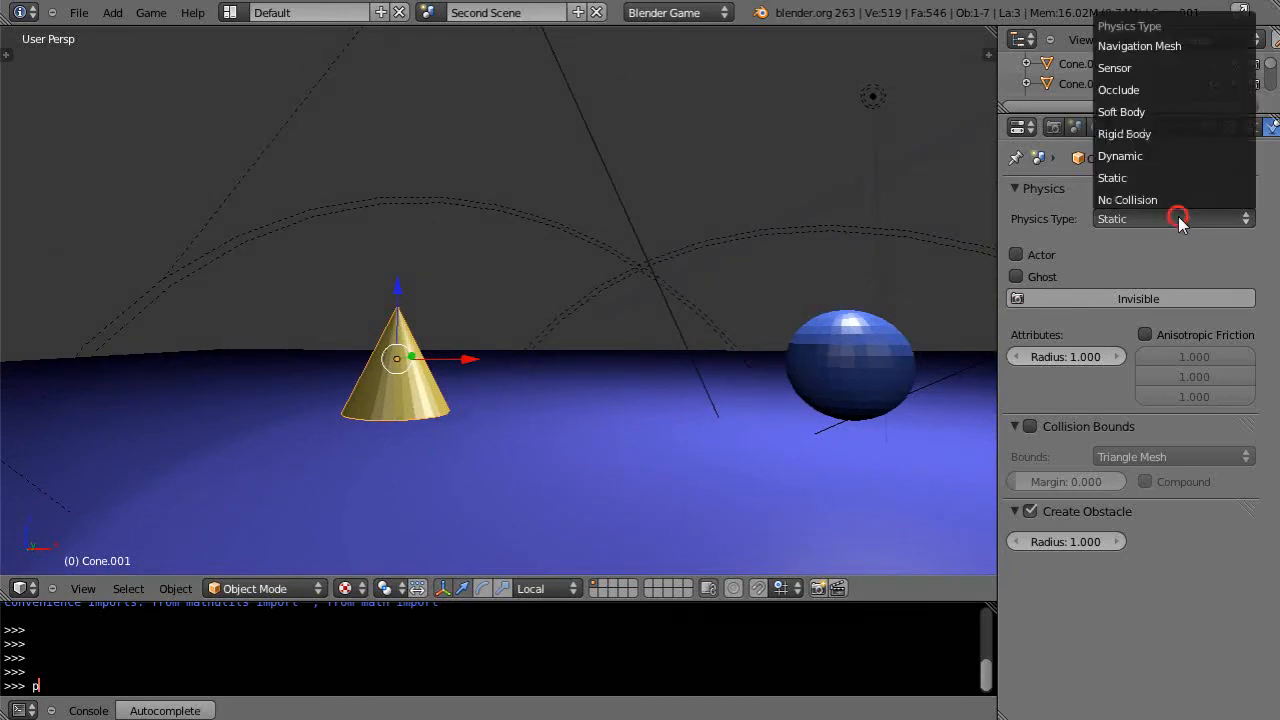
{"action": "mouse_move", "coordinate": [1120, 156]}
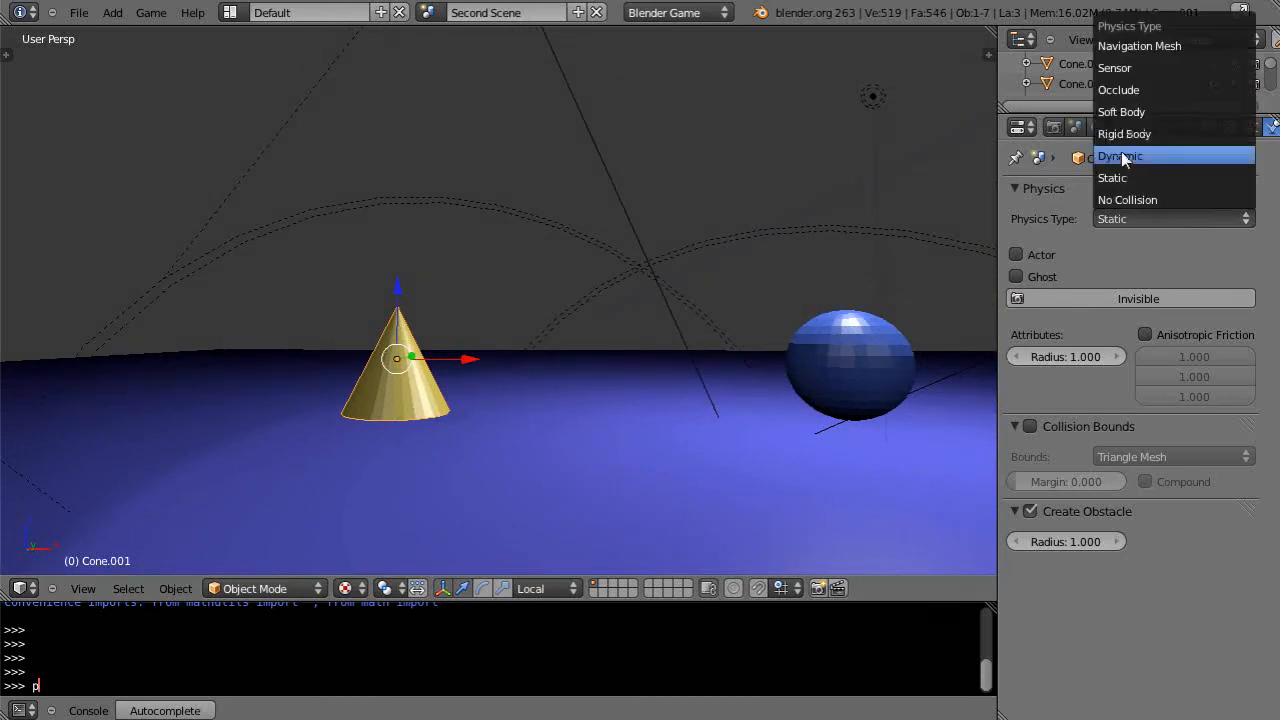
{"action": "left_click", "coordinate": [1120, 156]}
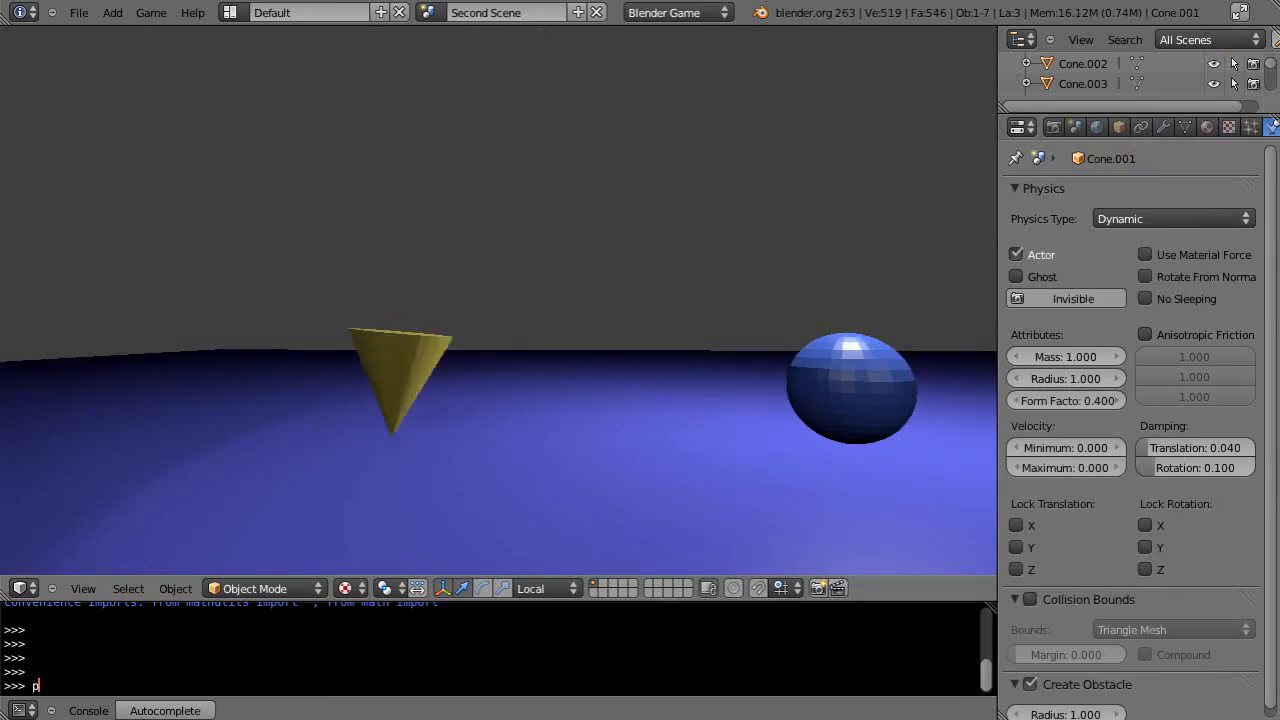
- Stop the running game and return to editing the scene
{"action": "left_click", "coordinate": [398, 380]}
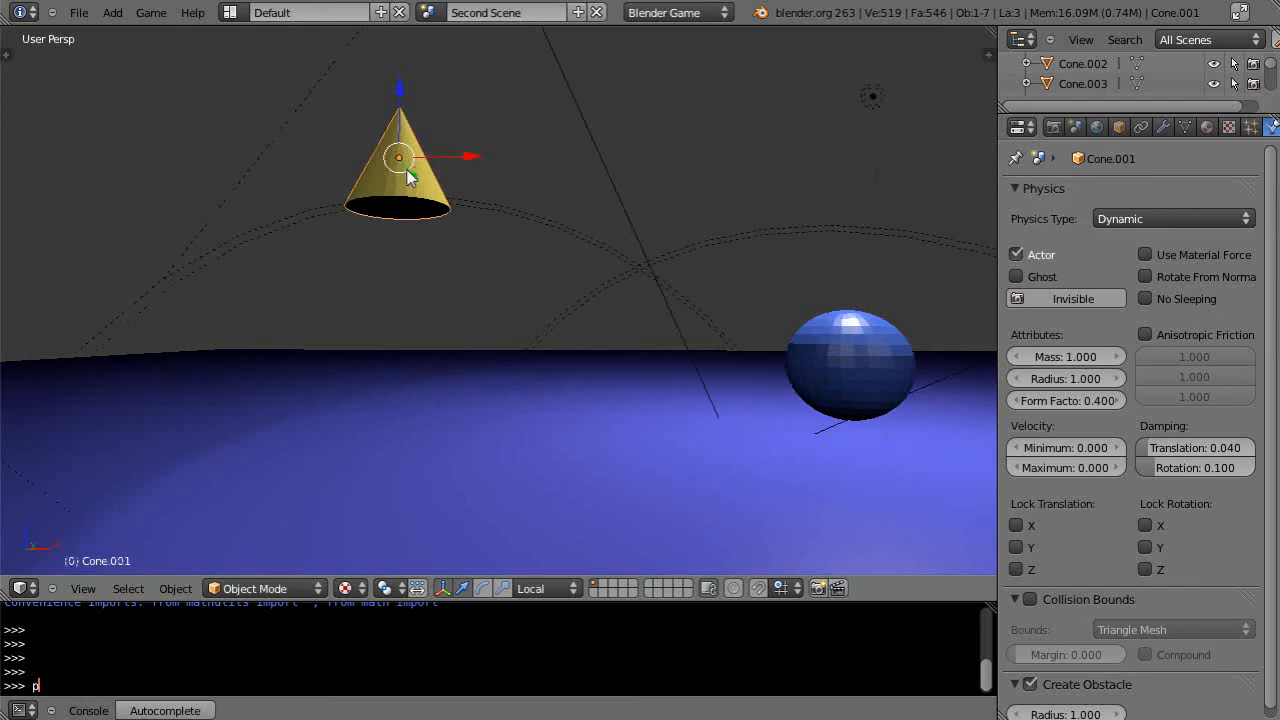
{"action": "mouse_move", "coordinate": [416, 452]}
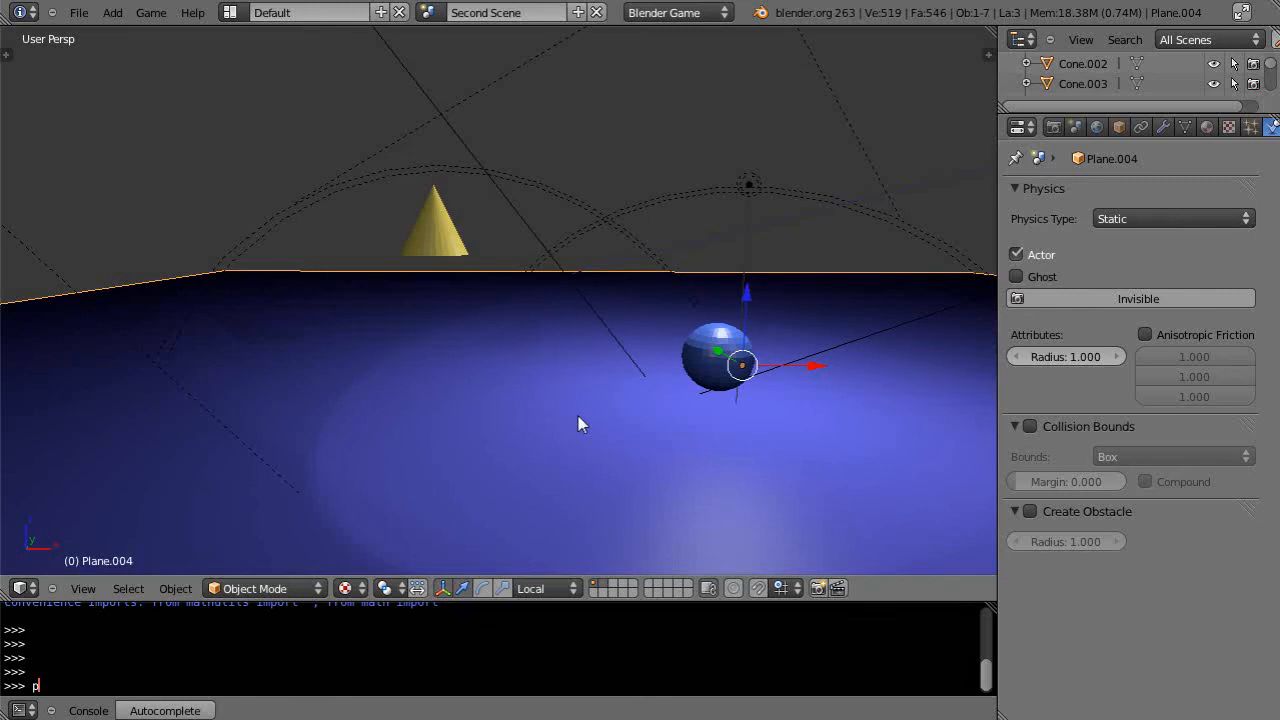
{"action": "mouse_move", "coordinate": [672, 424]}
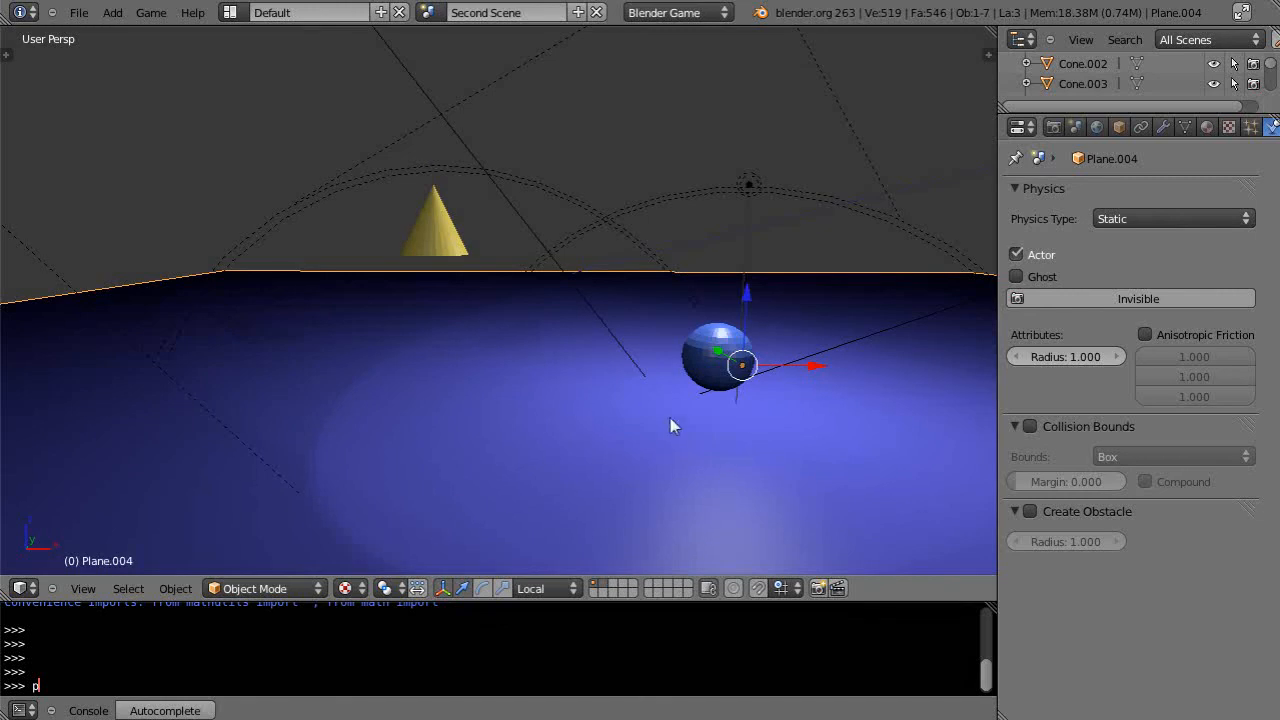